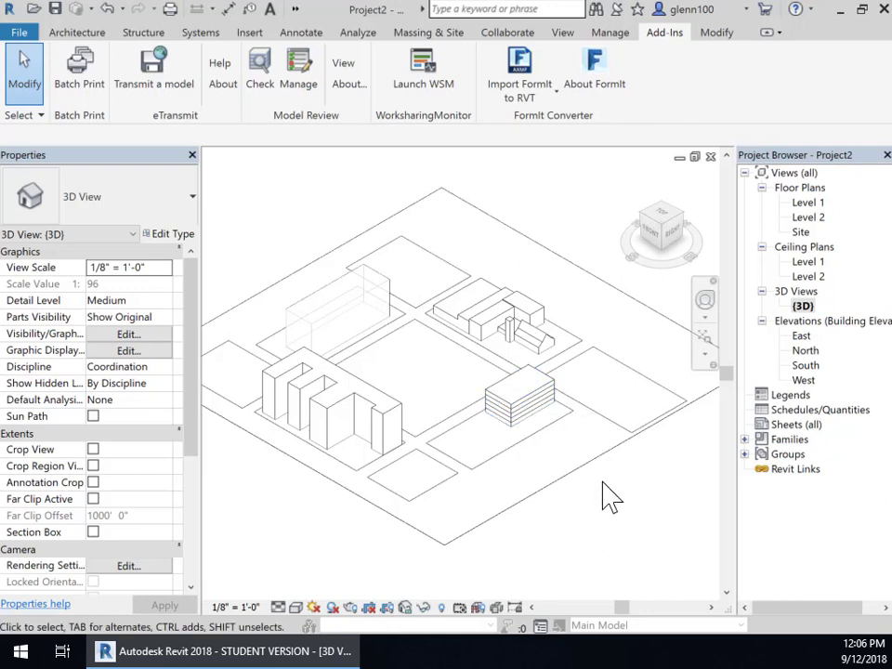
mouse_move(599, 511)
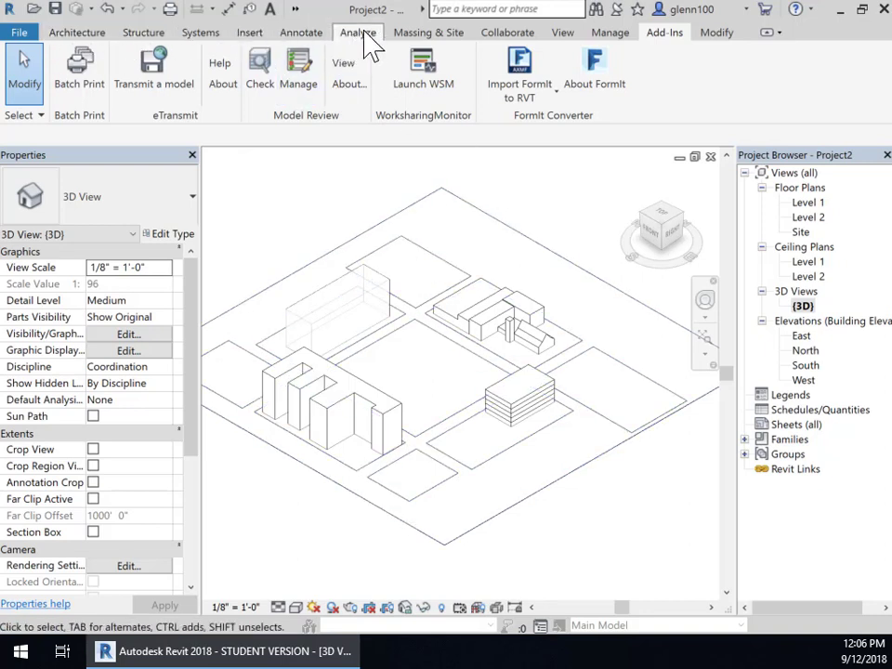
- Switch to the Analyze tools to reach the Location settings
click(357, 32)
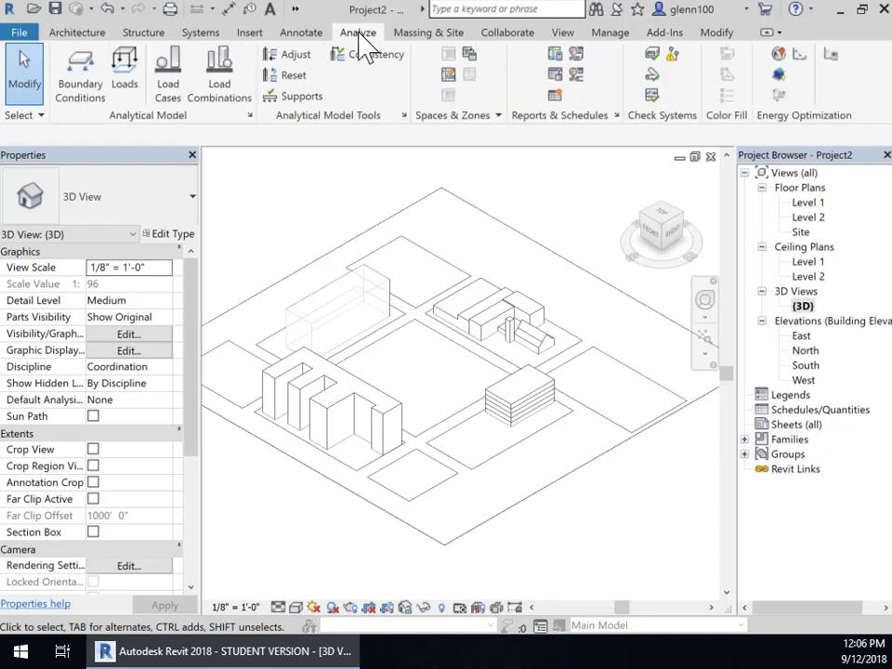
mouse_move(711, 74)
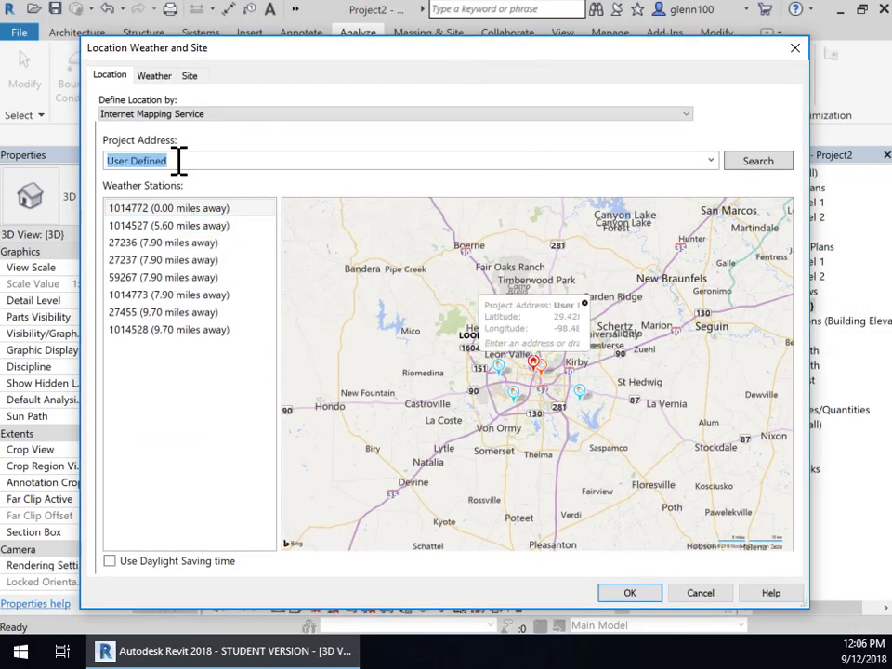
text(208 Jefferson St, San Antonio, TX 78205)
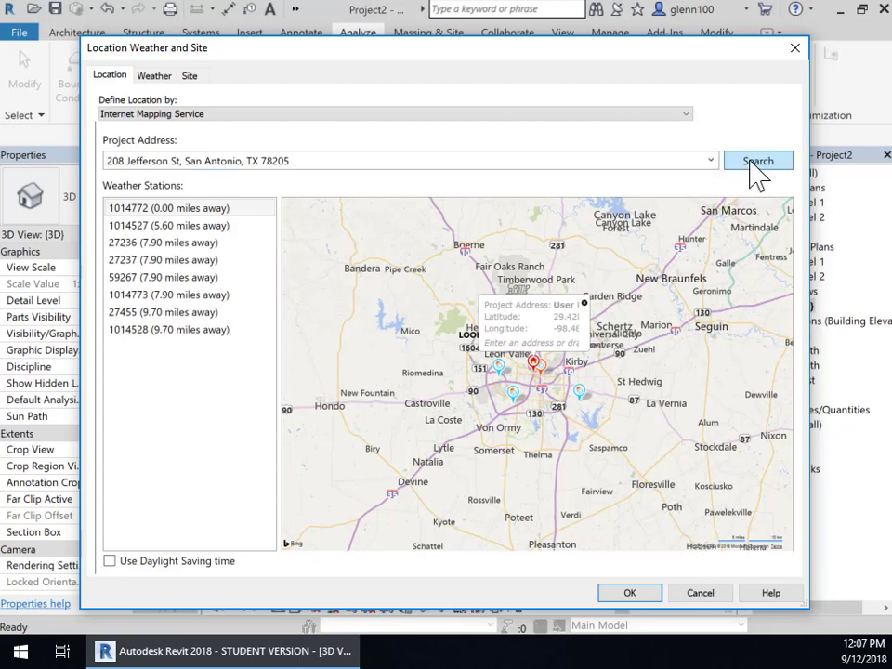
click(757, 161)
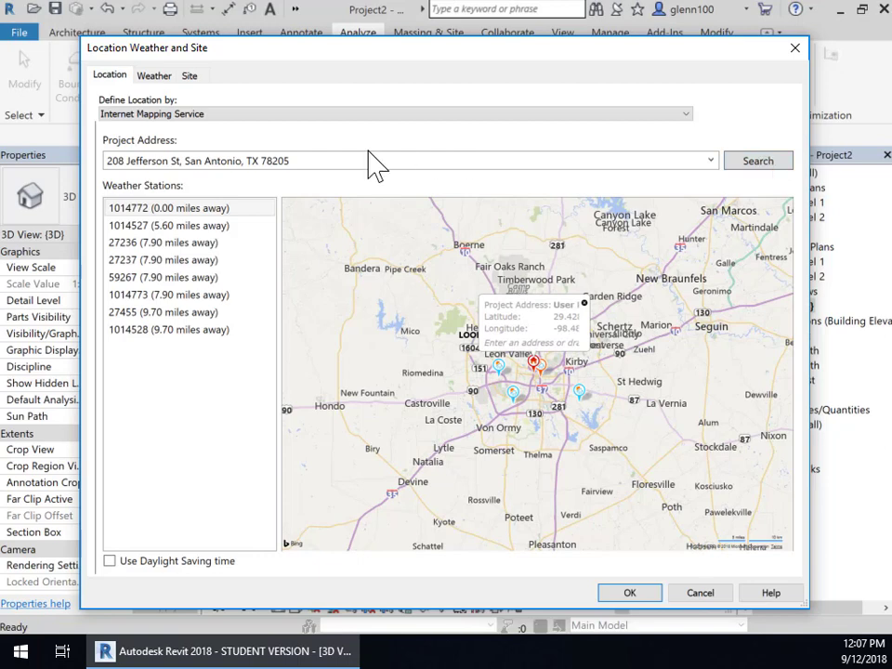
- Show the Site list with the Internal (current) shared site
click(189, 75)
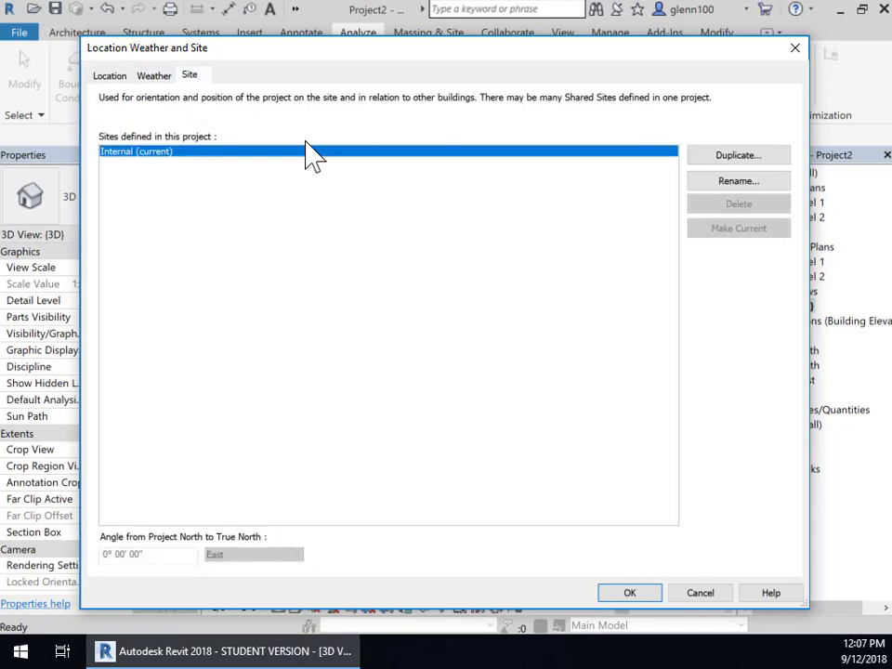
mouse_move(738, 180)
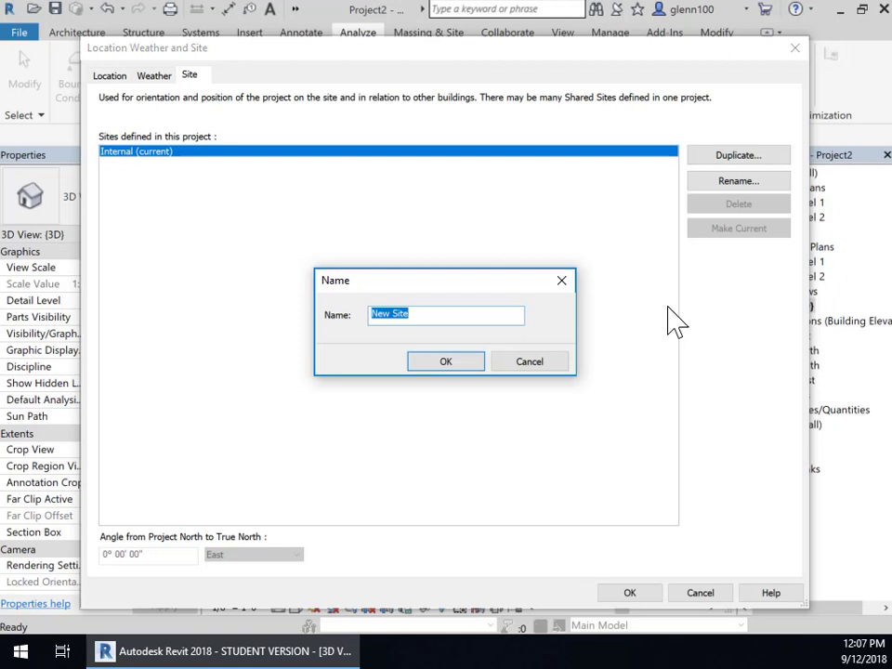
text(208)
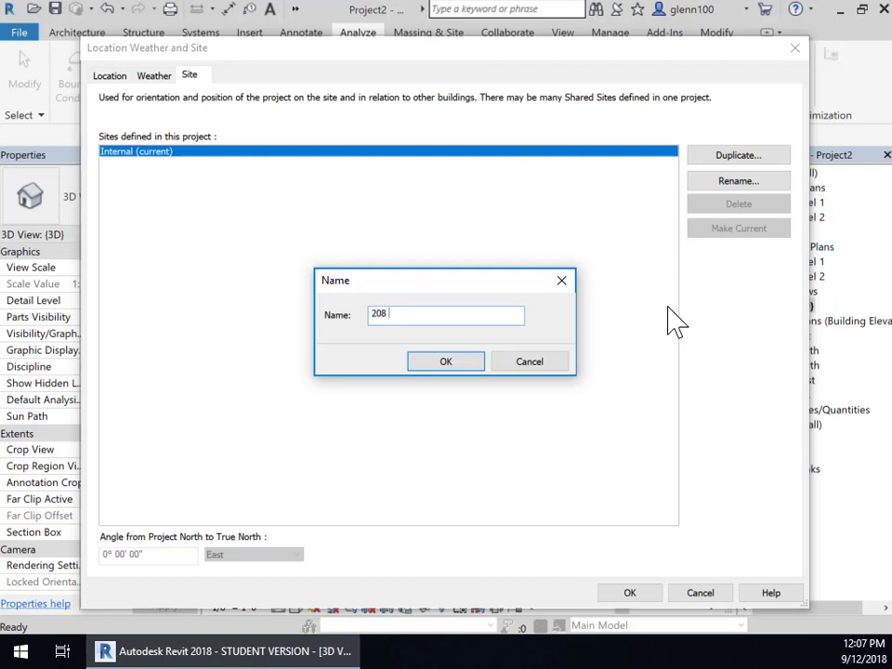
text(Jeffer)
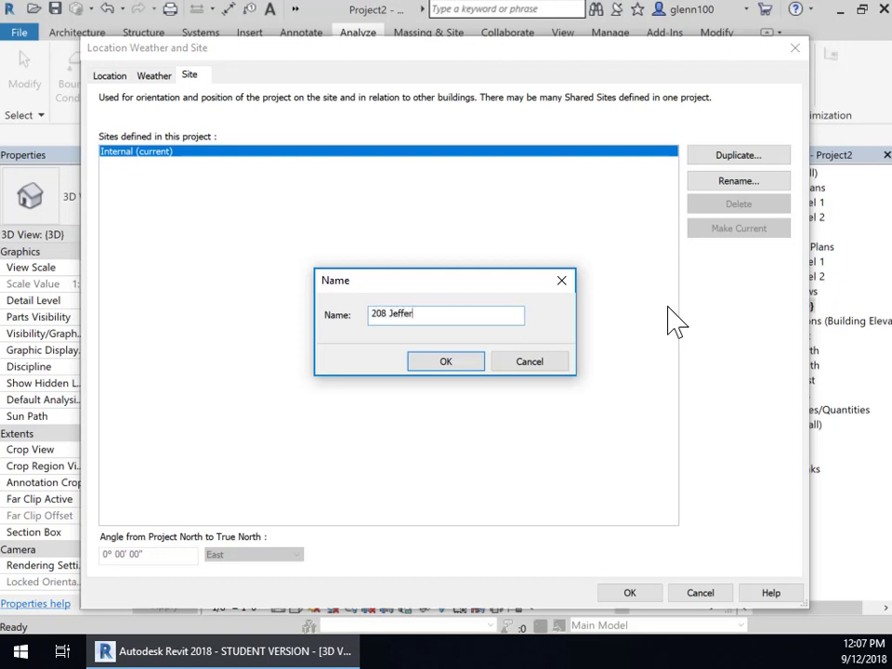
text(son)
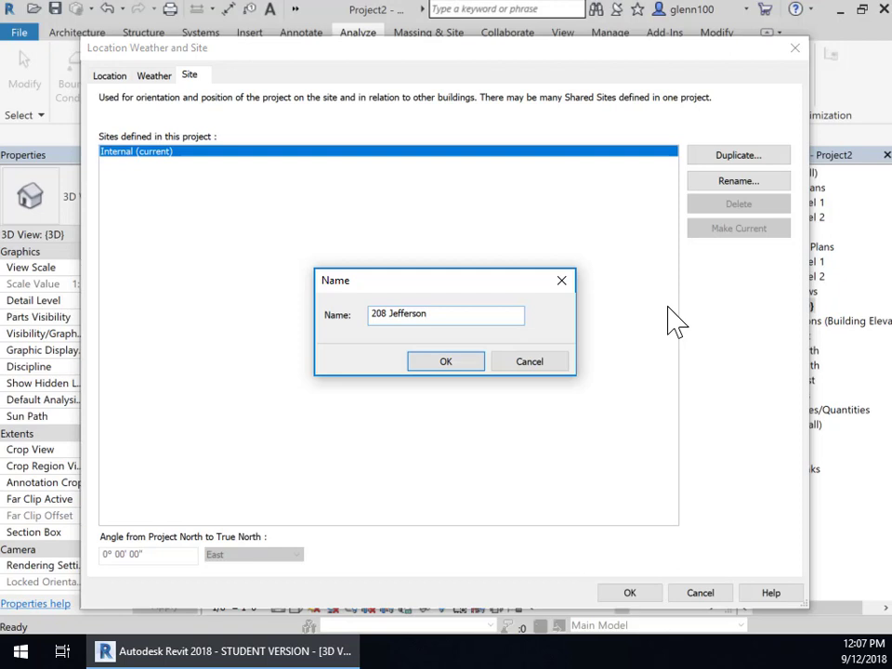
text(, San Antonio,)
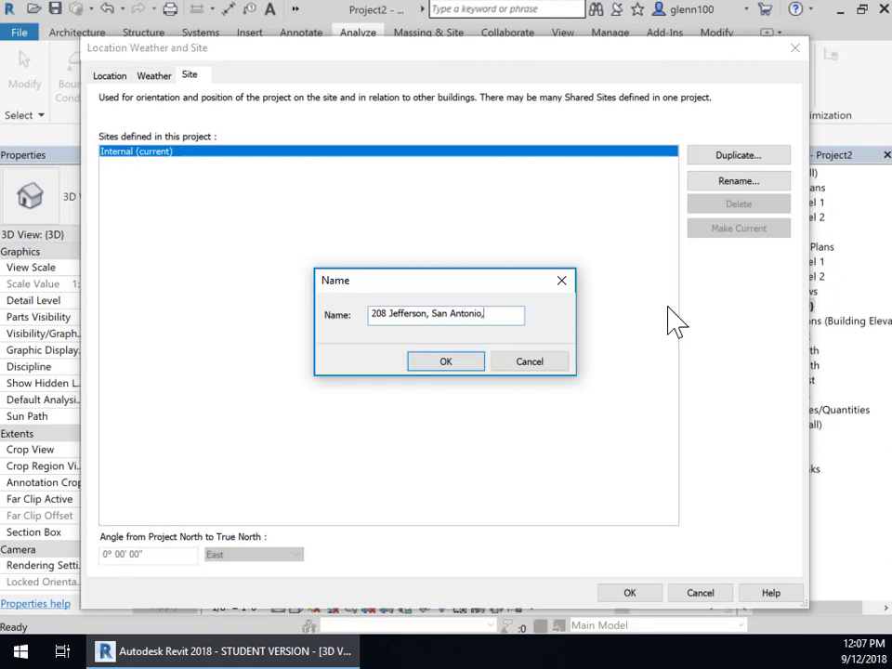
text(TX)
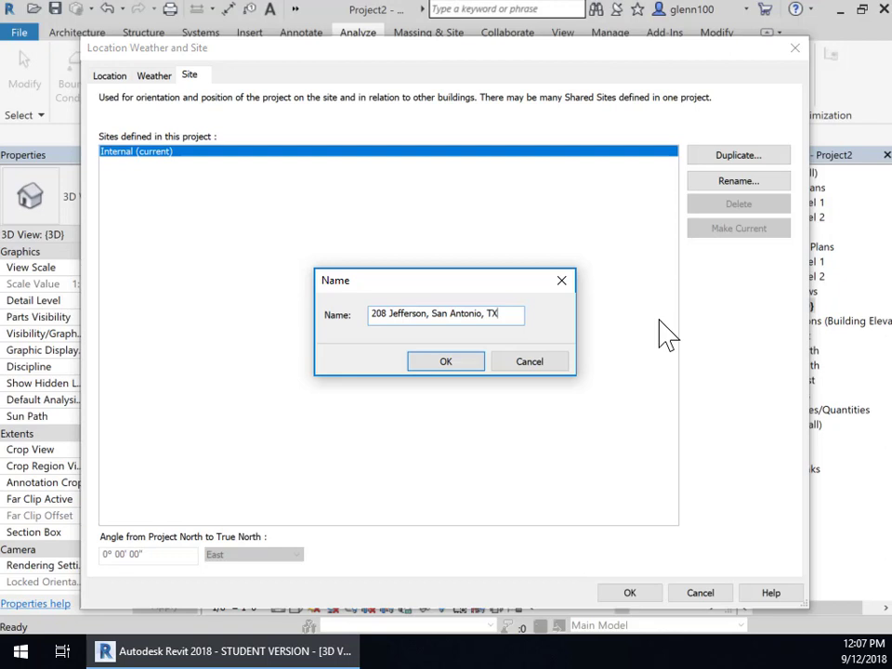
click(445, 360)
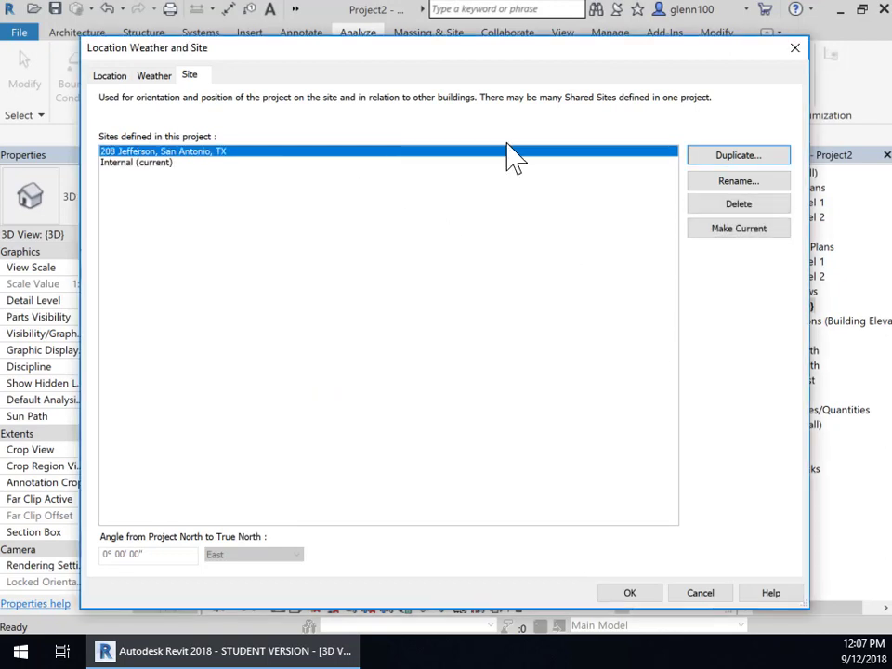
click(738, 228)
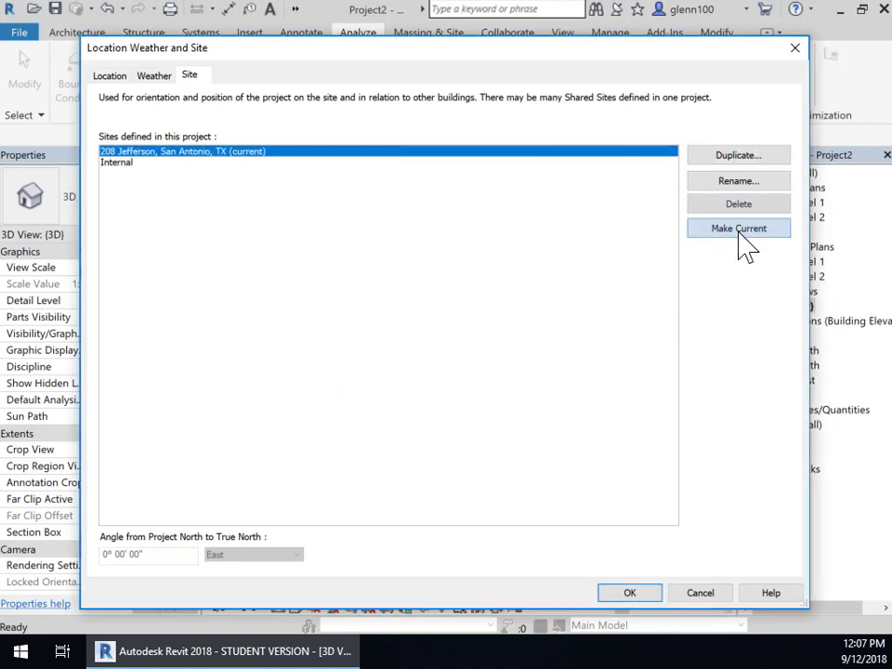
click(738, 228)
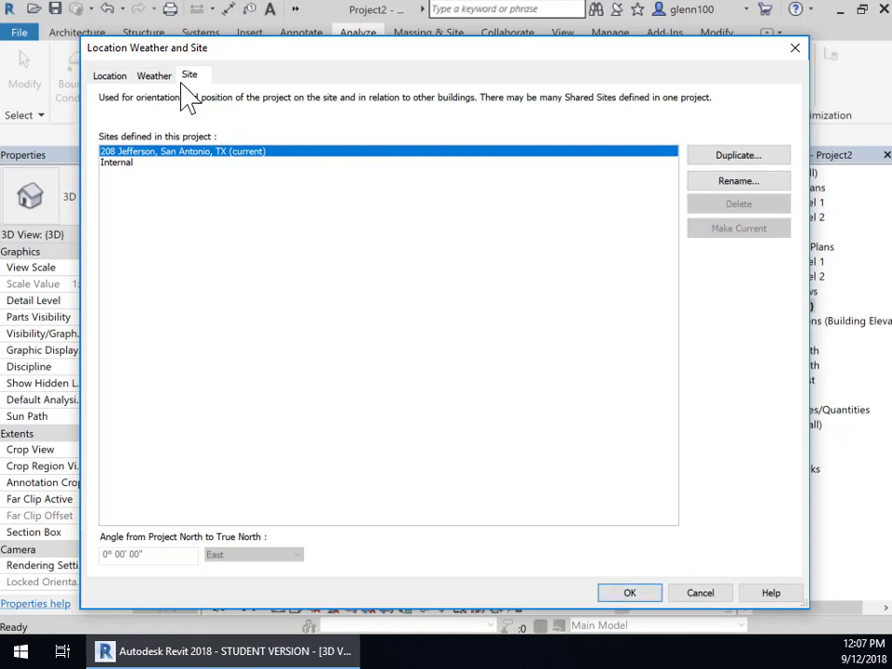
click(154, 75)
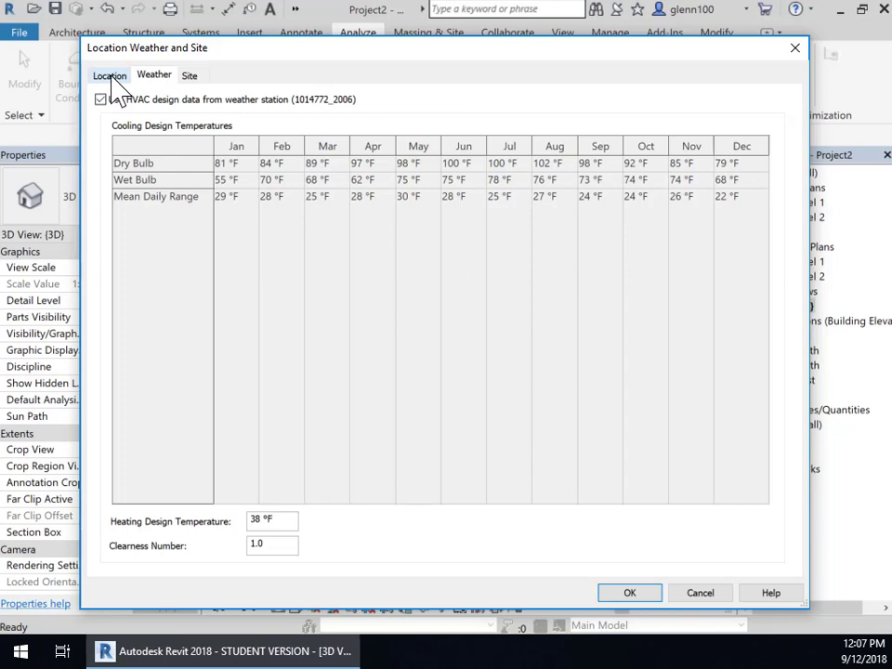
- Check the map pin in downtown San Antonio and accept the location and site settings
click(110, 75)
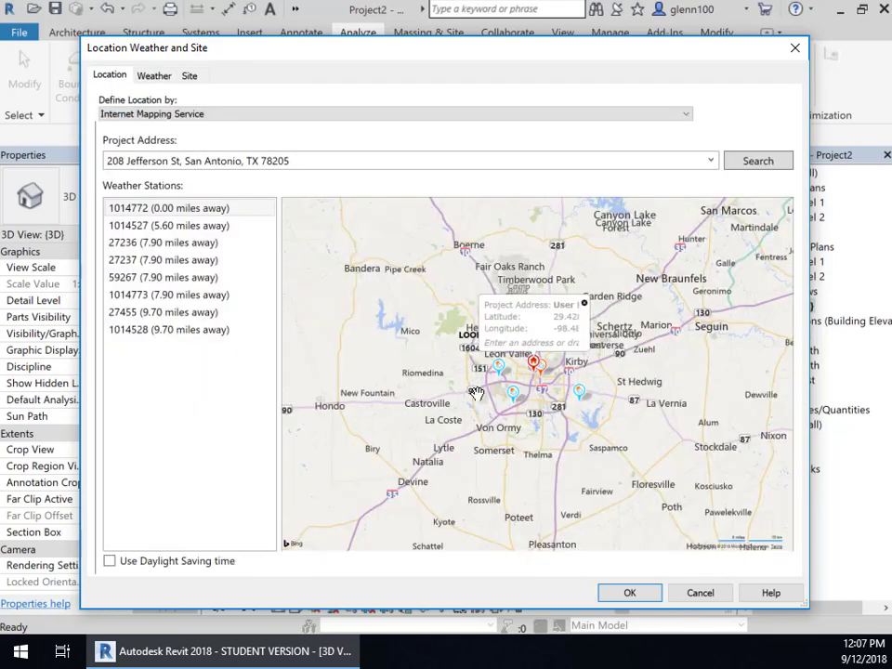
mouse_move(539, 367)
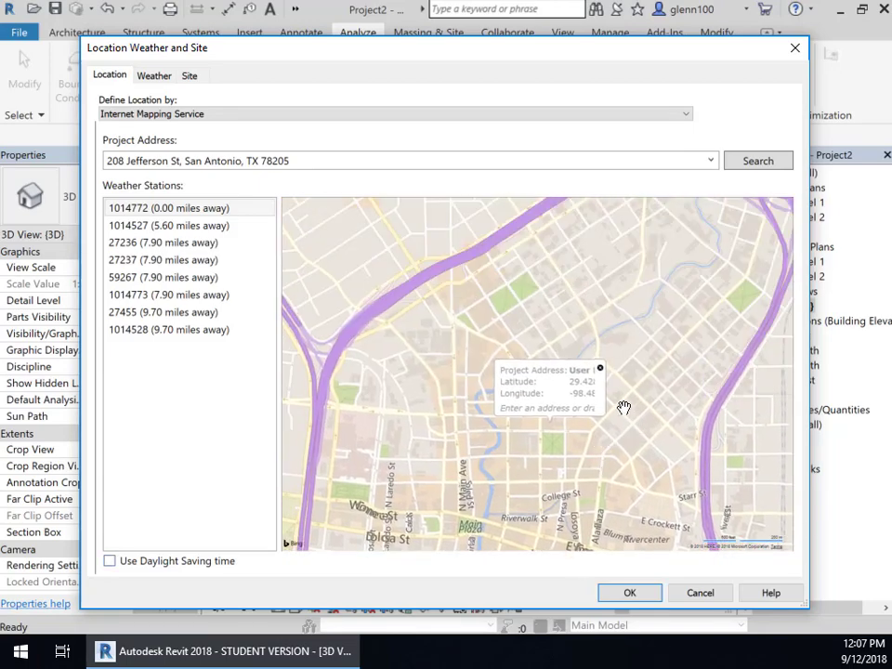
drag(624, 406, 577, 452)
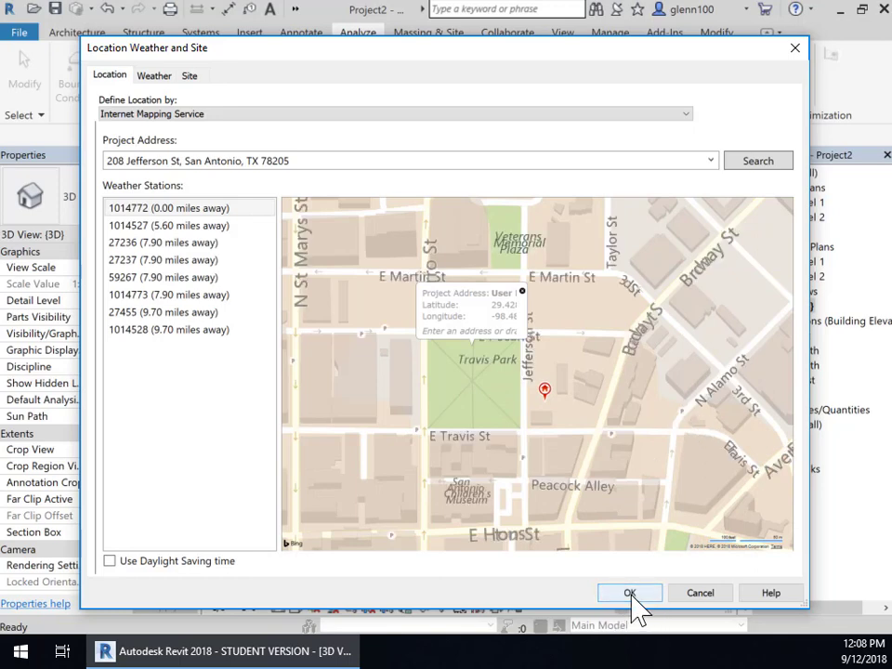
click(630, 593)
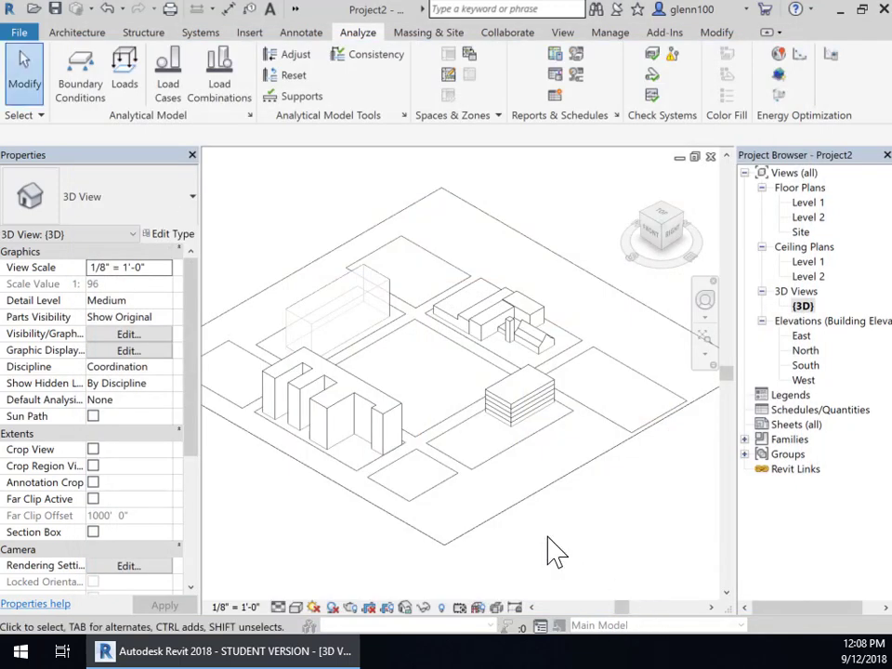
mouse_move(553, 465)
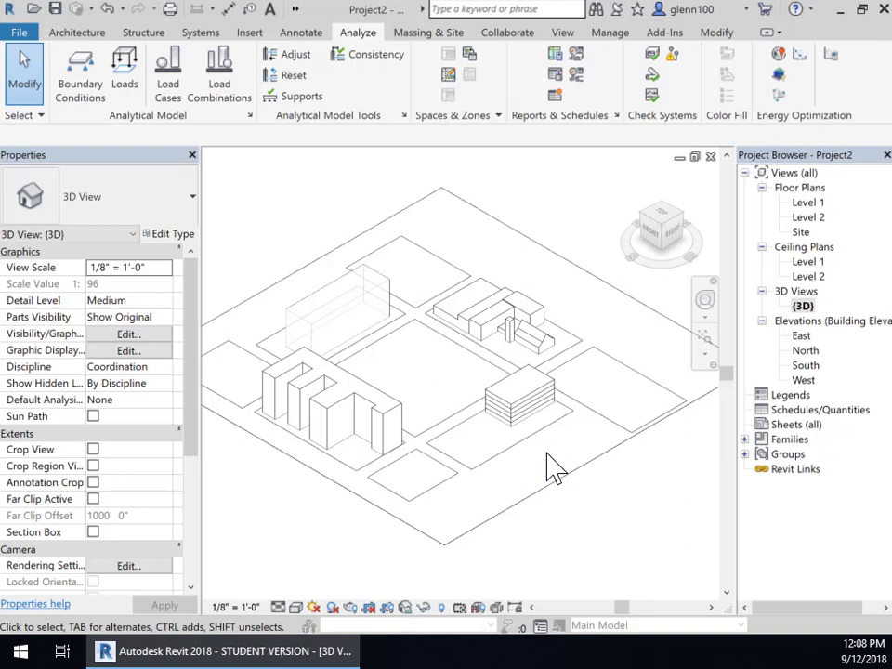